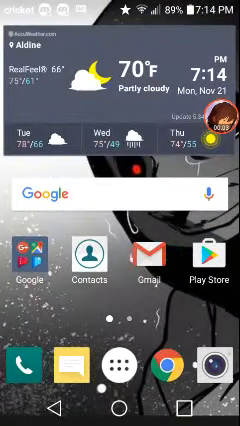
Step: Swipe from the weather/Google page to the app page with FNAF, Undertale, YouTube and Deezer
{"action": "scroll", "scroll_direction": "left", "scroll_amount": 3}
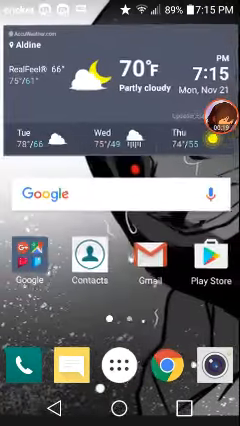
{"action": "scroll", "scroll_direction": "left", "scroll_amount": 3}
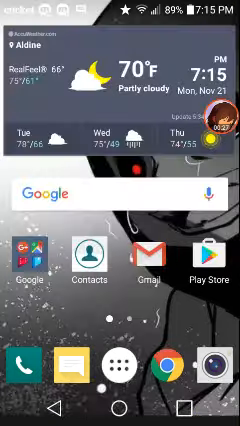
{"action": "scroll", "scroll_direction": "left", "scroll_amount": 3}
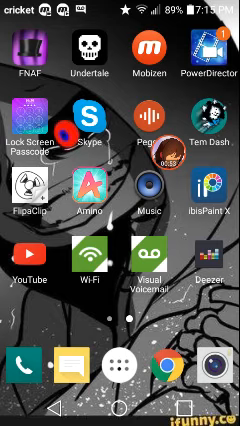
Step: Return to the first home page and open the Gallery's Camera album
{"action": "scroll", "scroll_direction": "left", "scroll_amount": 3}
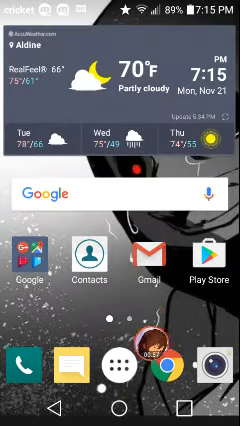
{"action": "scroll", "scroll_direction": "left", "scroll_amount": 3}
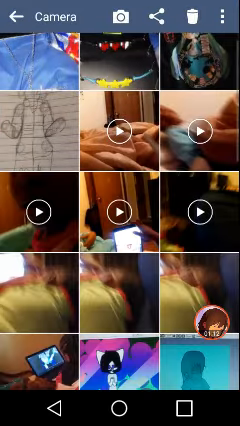
Step: Browse the Camera album, dismiss the clothing-resale ad, and swipe back to the app shortcuts page
{"action": "left_click", "coordinate": [40, 135]}
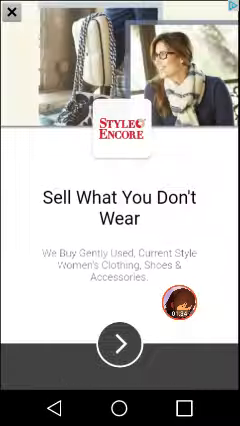
{"action": "left_click", "coordinate": [12, 16]}
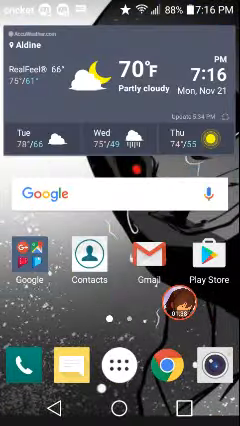
{"action": "scroll", "scroll_direction": "left", "scroll_amount": 3}
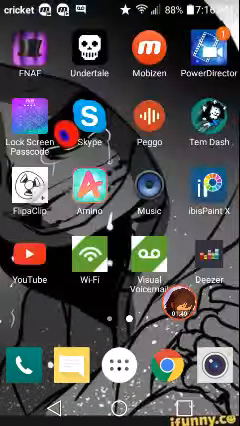